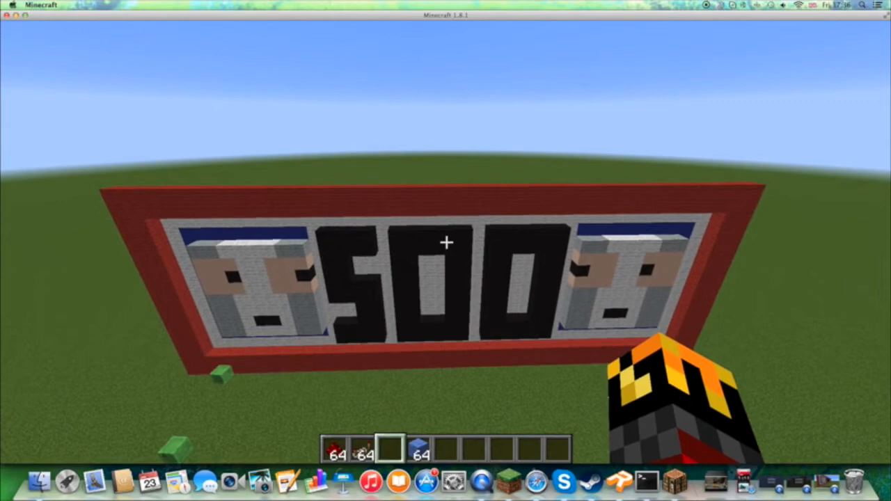
mouse_move(445, 243)
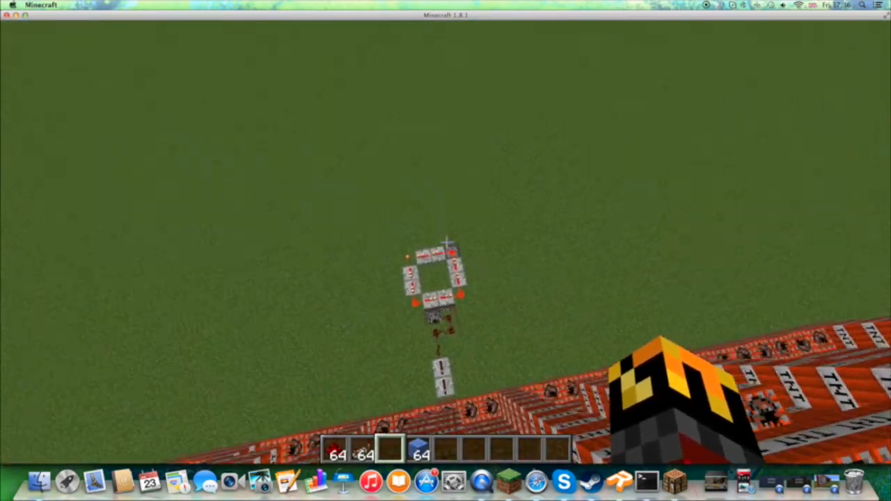
mouse_move(445, 250)
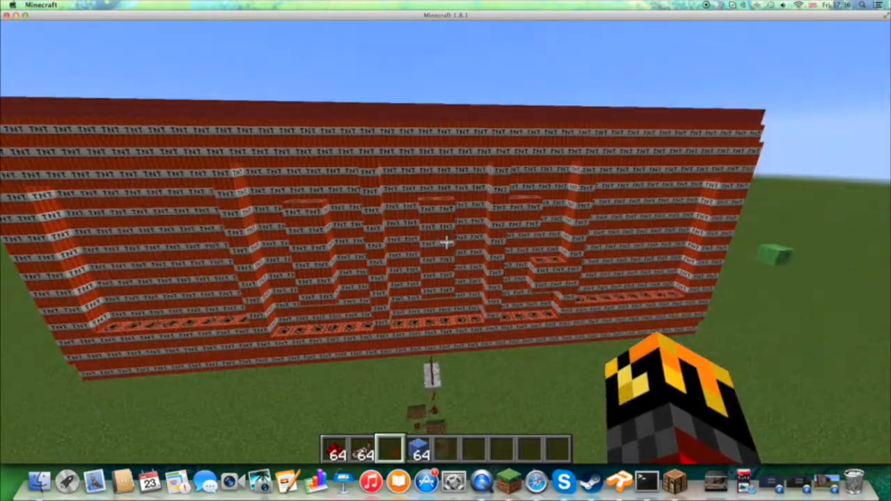